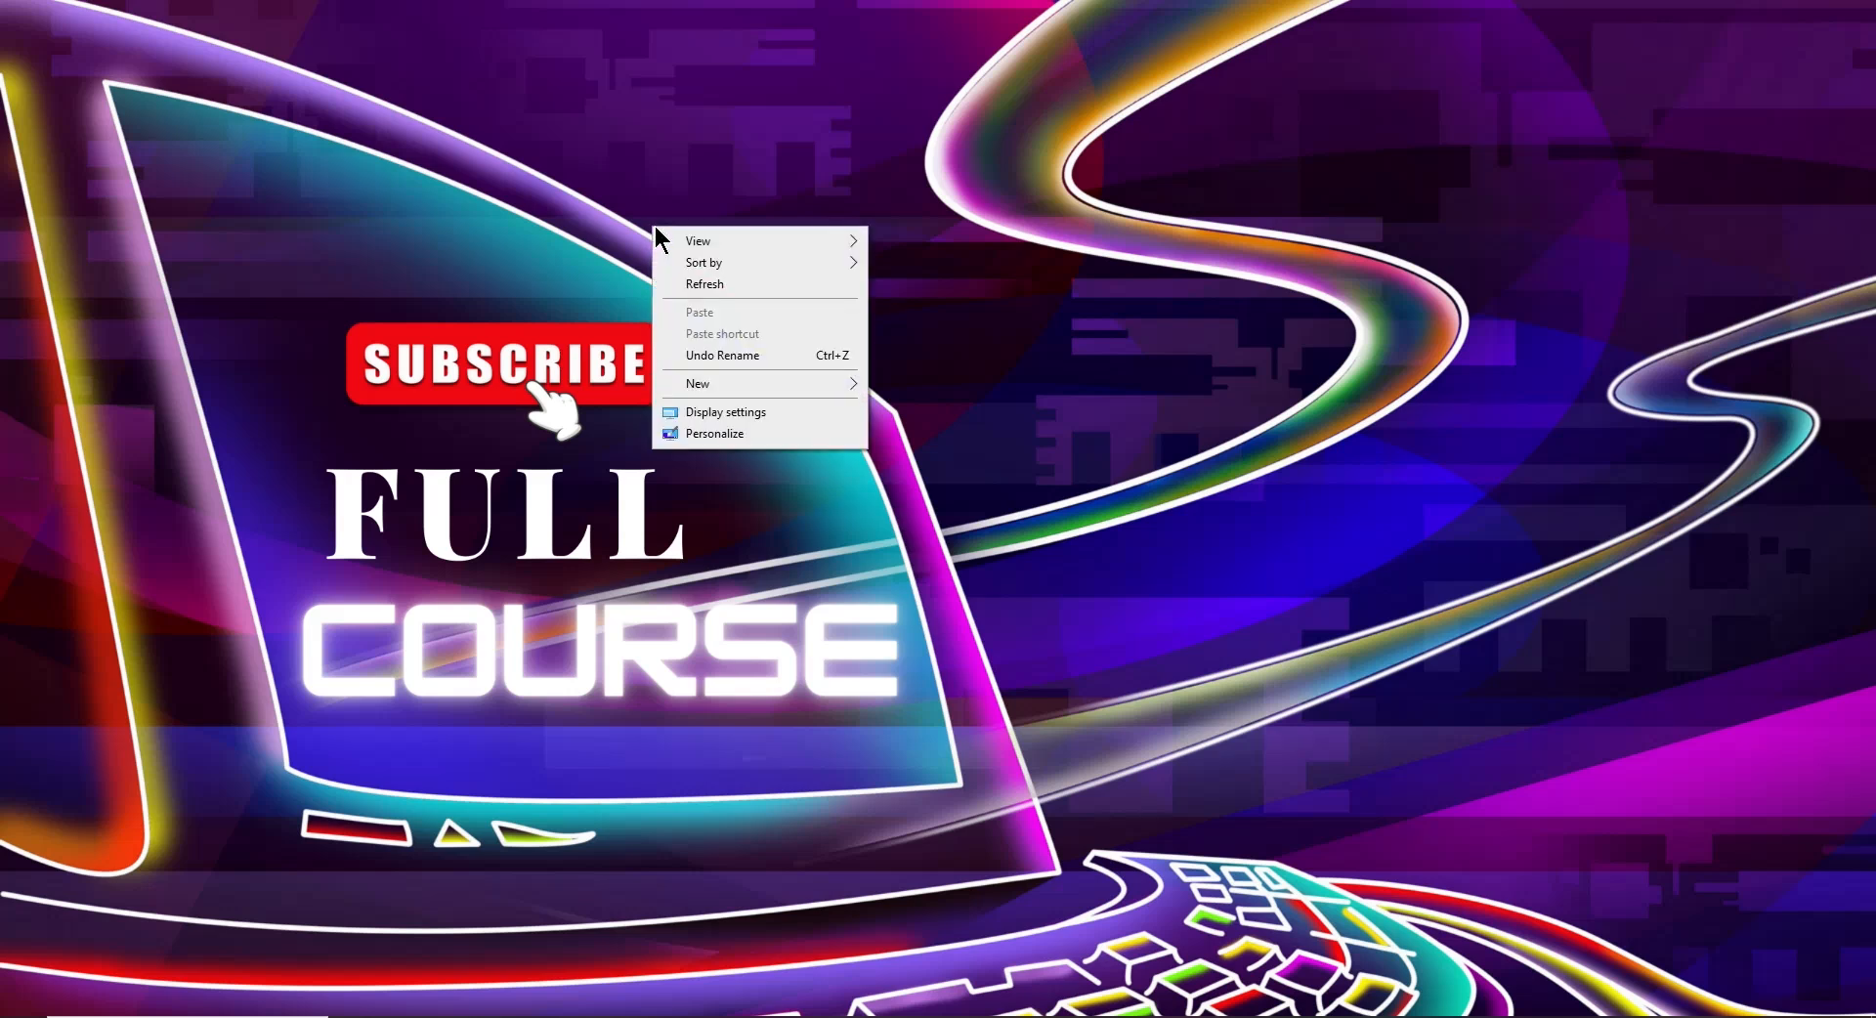
pyautogui.moveTo(705, 286)
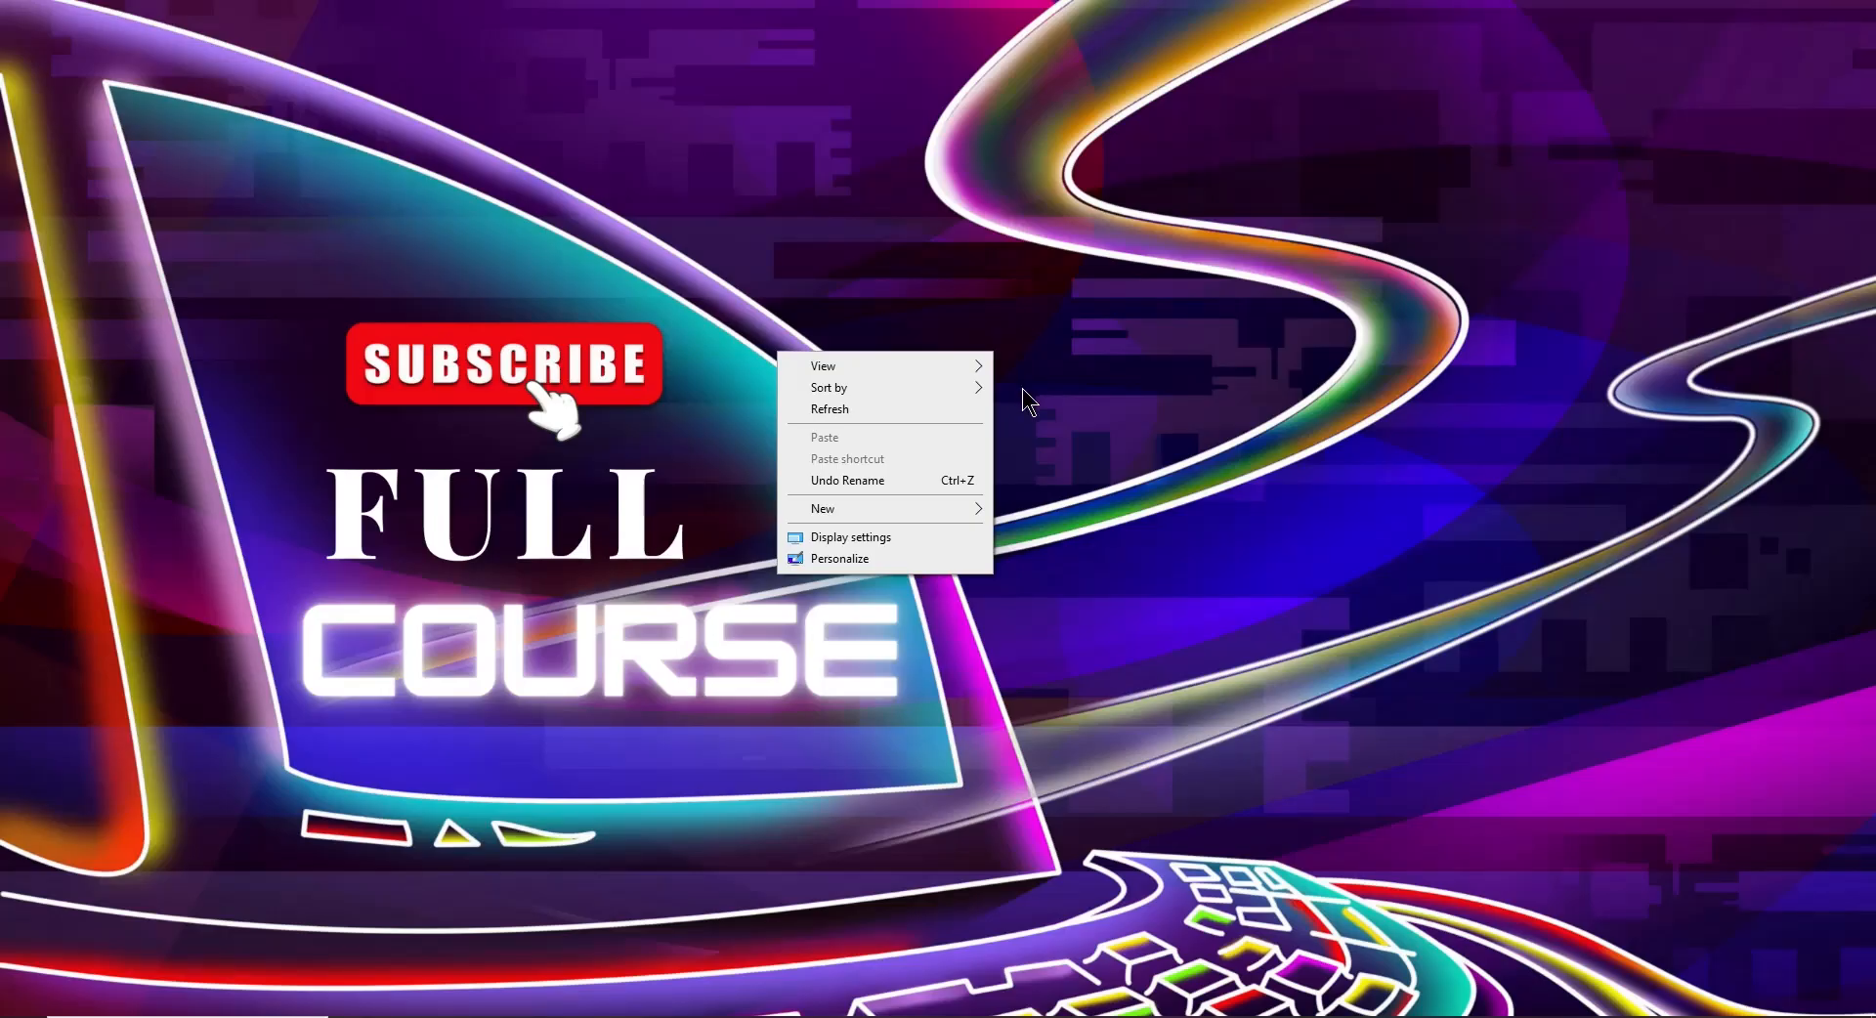
# - Refresh the desktop and bring up Task Manager with Ctrl+Shift+Esc
pyautogui.press('ctrl+shift+esc')
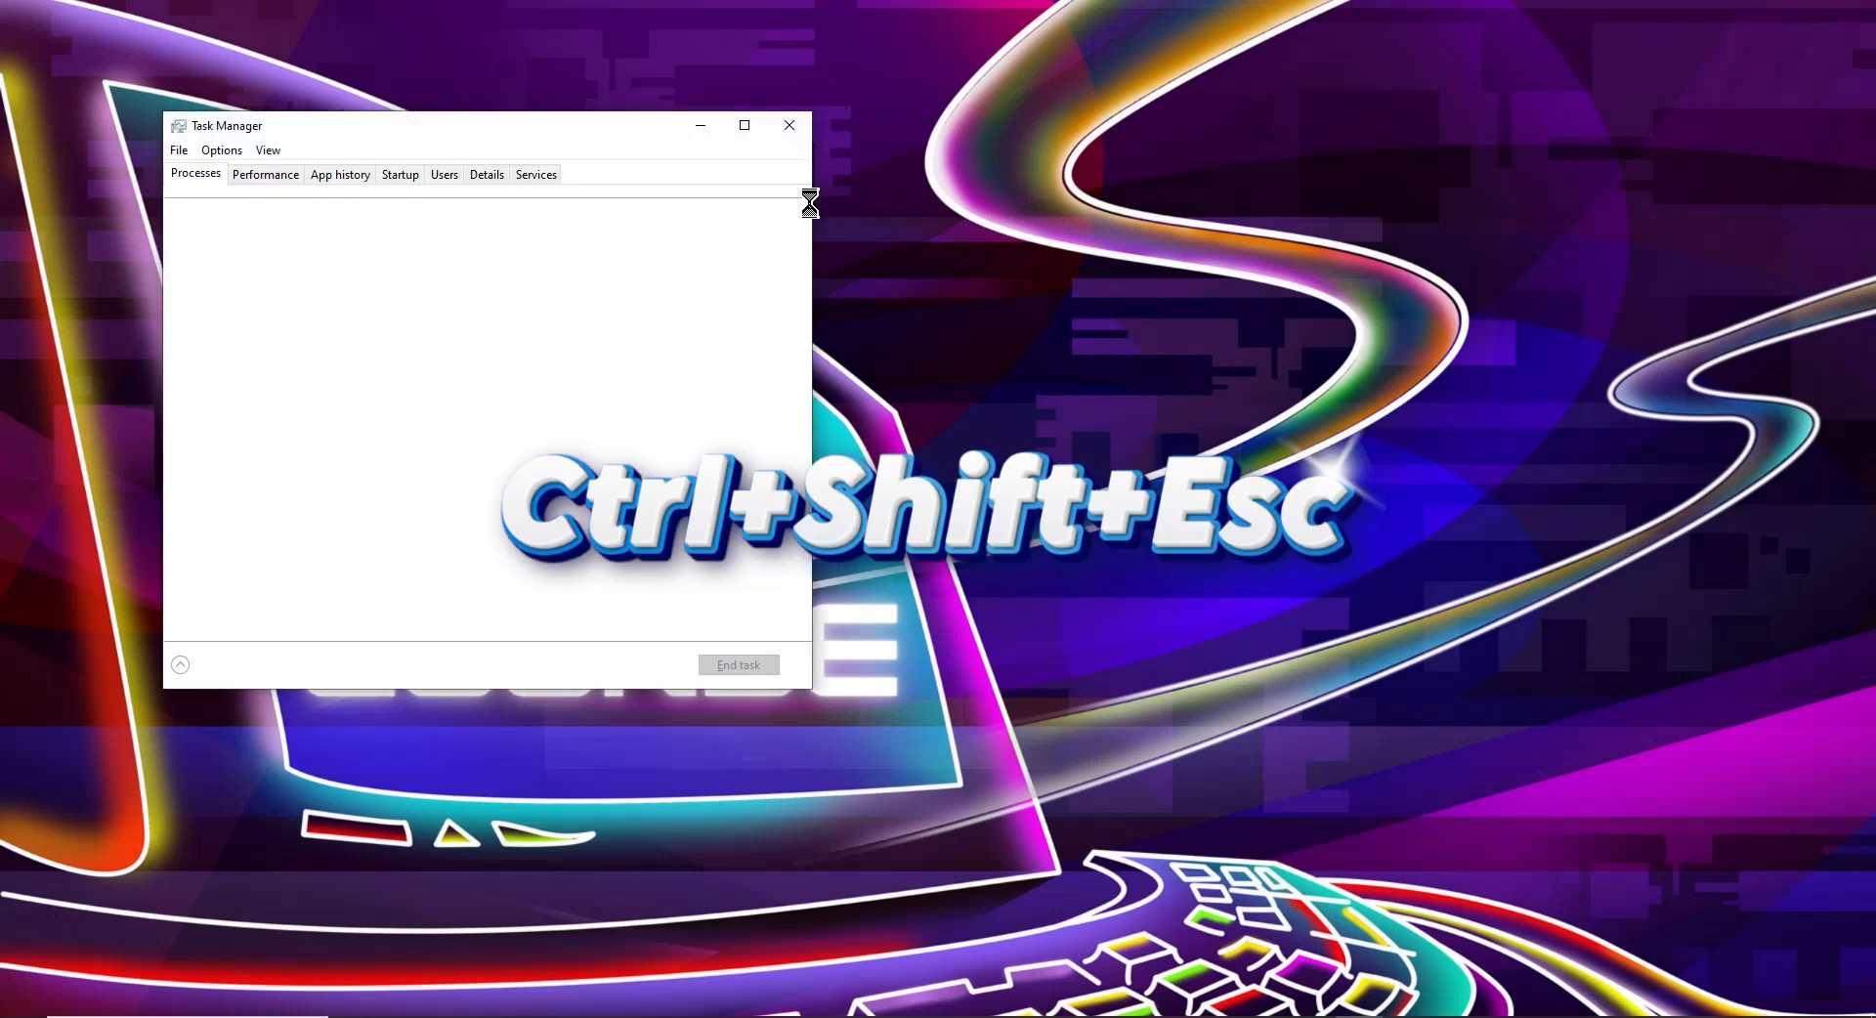
# - Switch Task Manager to the Performance view showing Memory 7.7/15.9 GB and CPU 14%
pyautogui.click(264, 174)
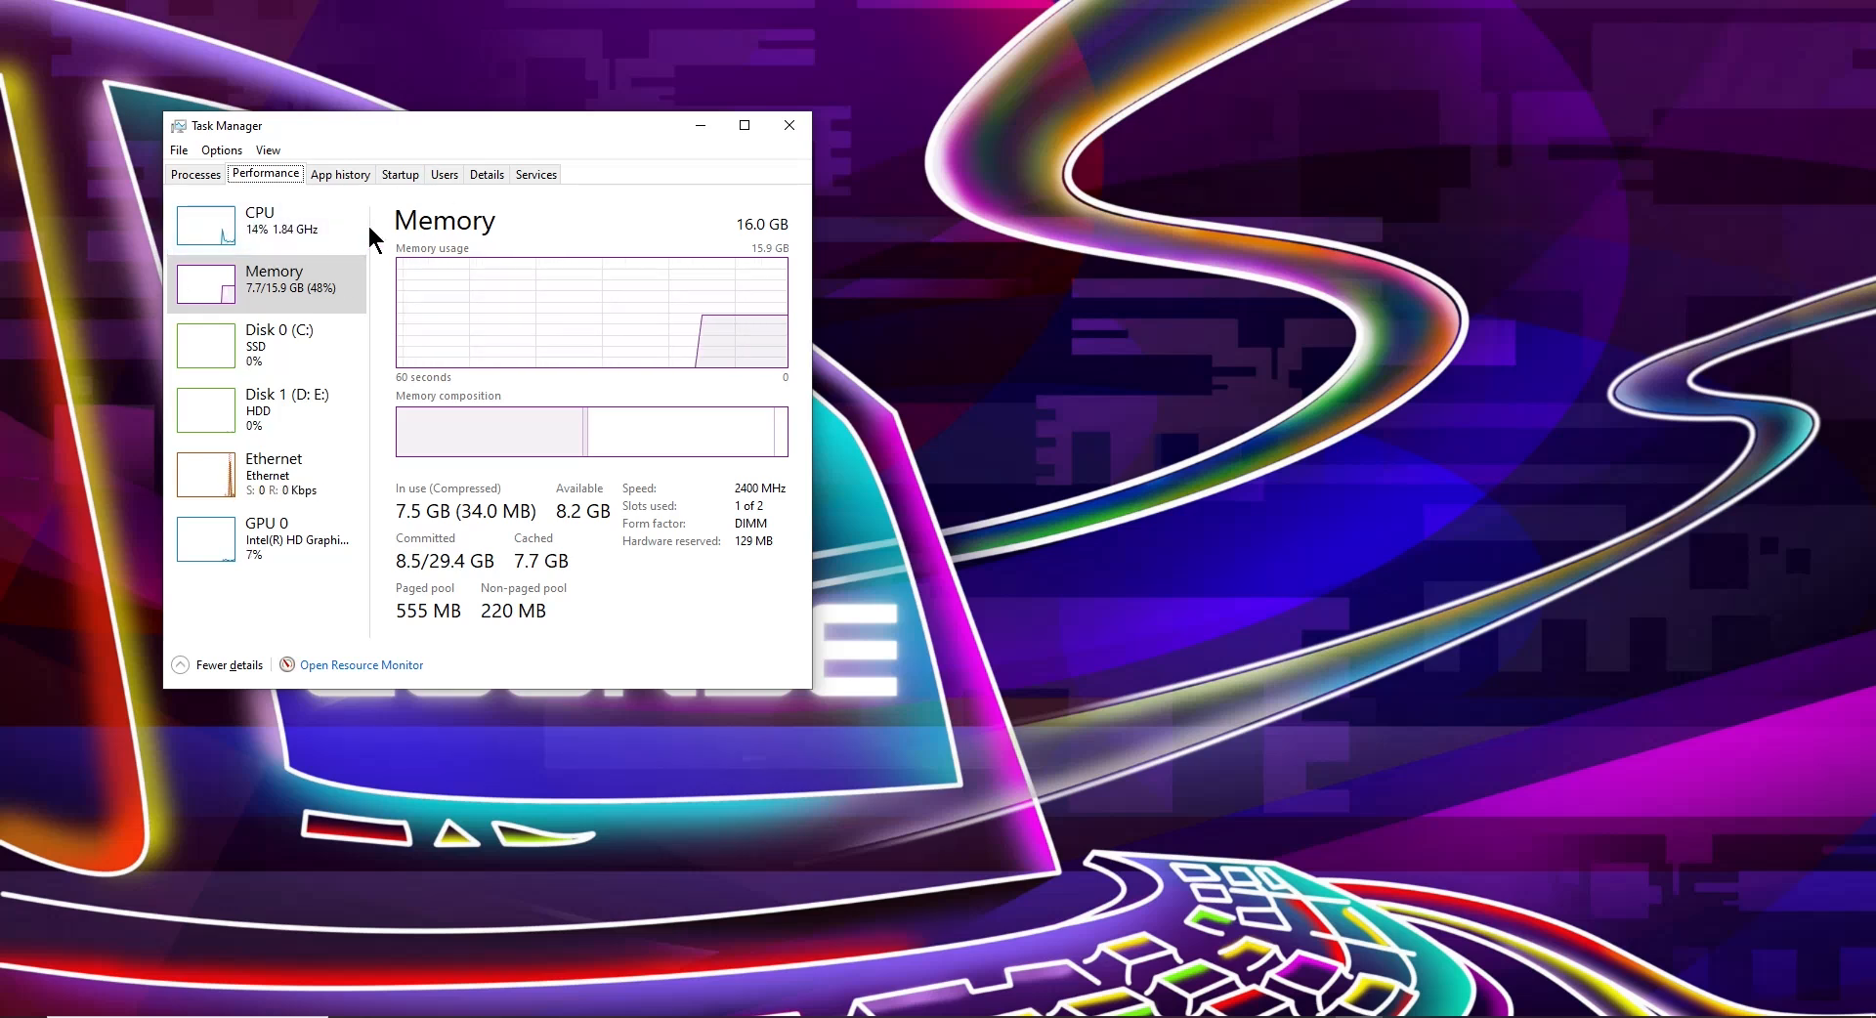
pyautogui.moveTo(1016, 195)
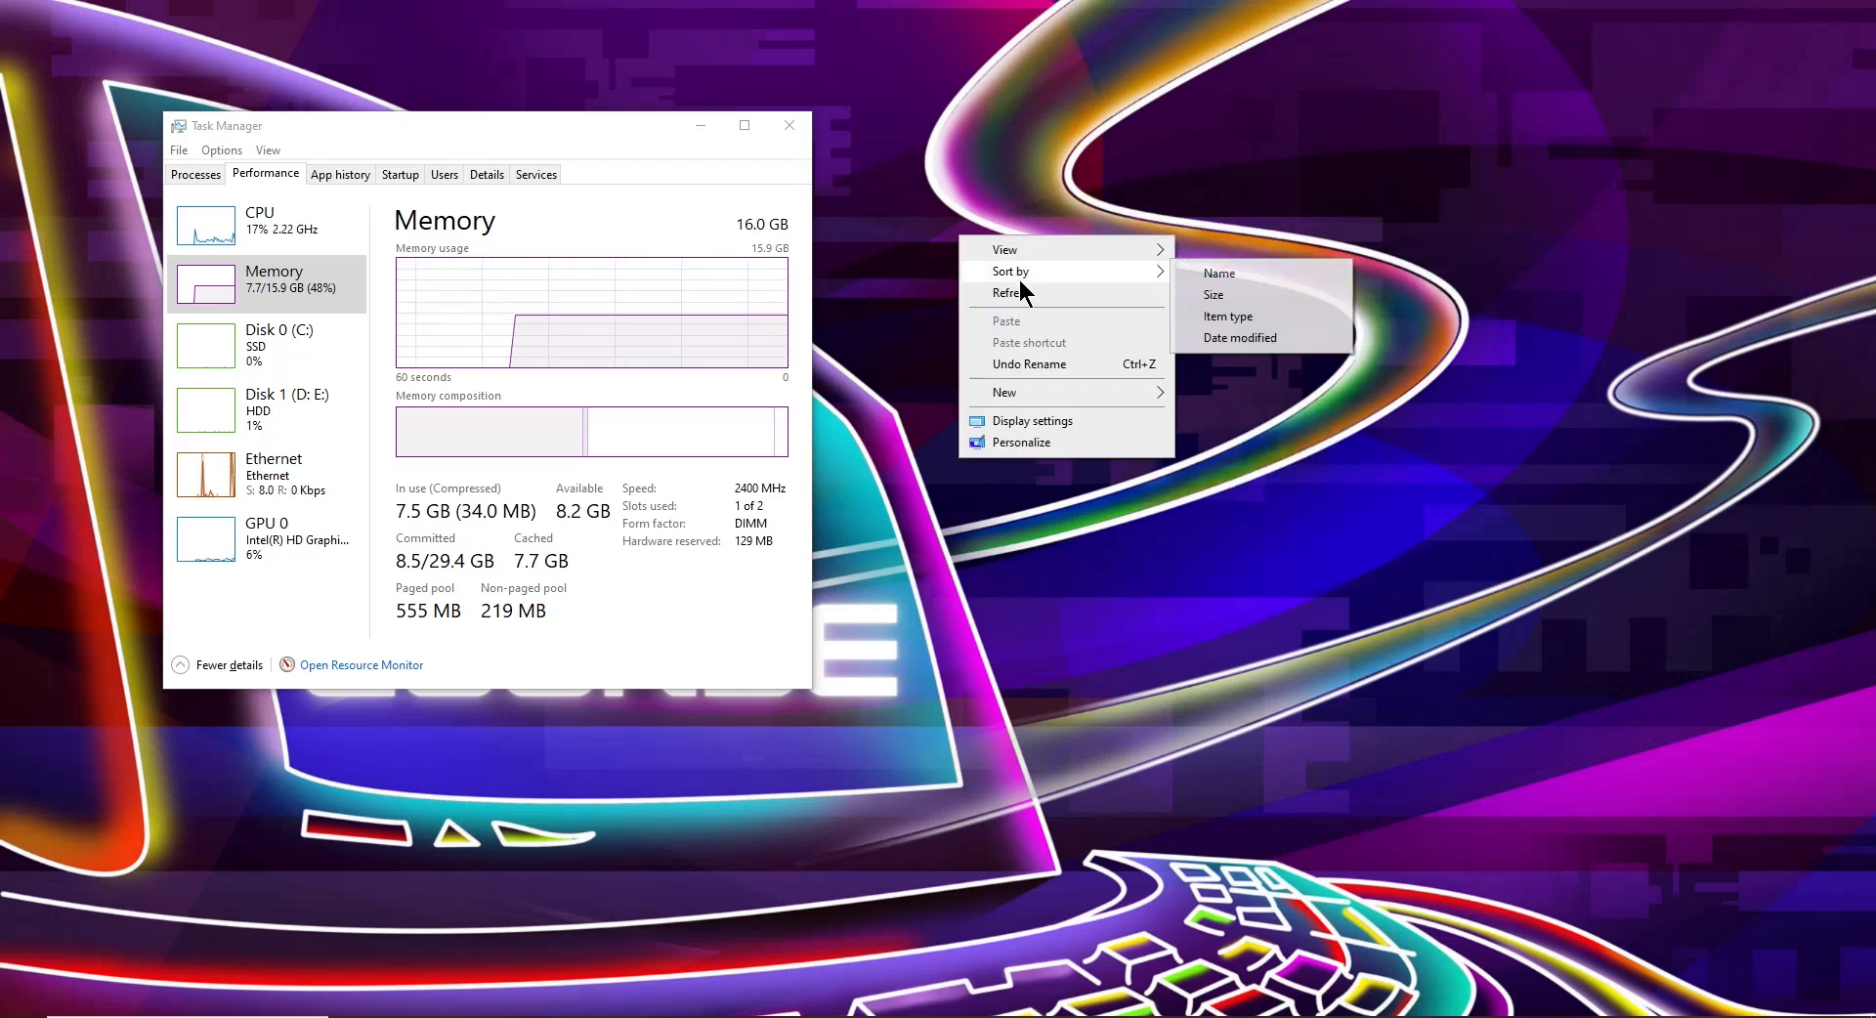
# - Refresh the desktop again so CPU activity spikes toward 38% in the Performance graph
pyautogui.click(1014, 294)
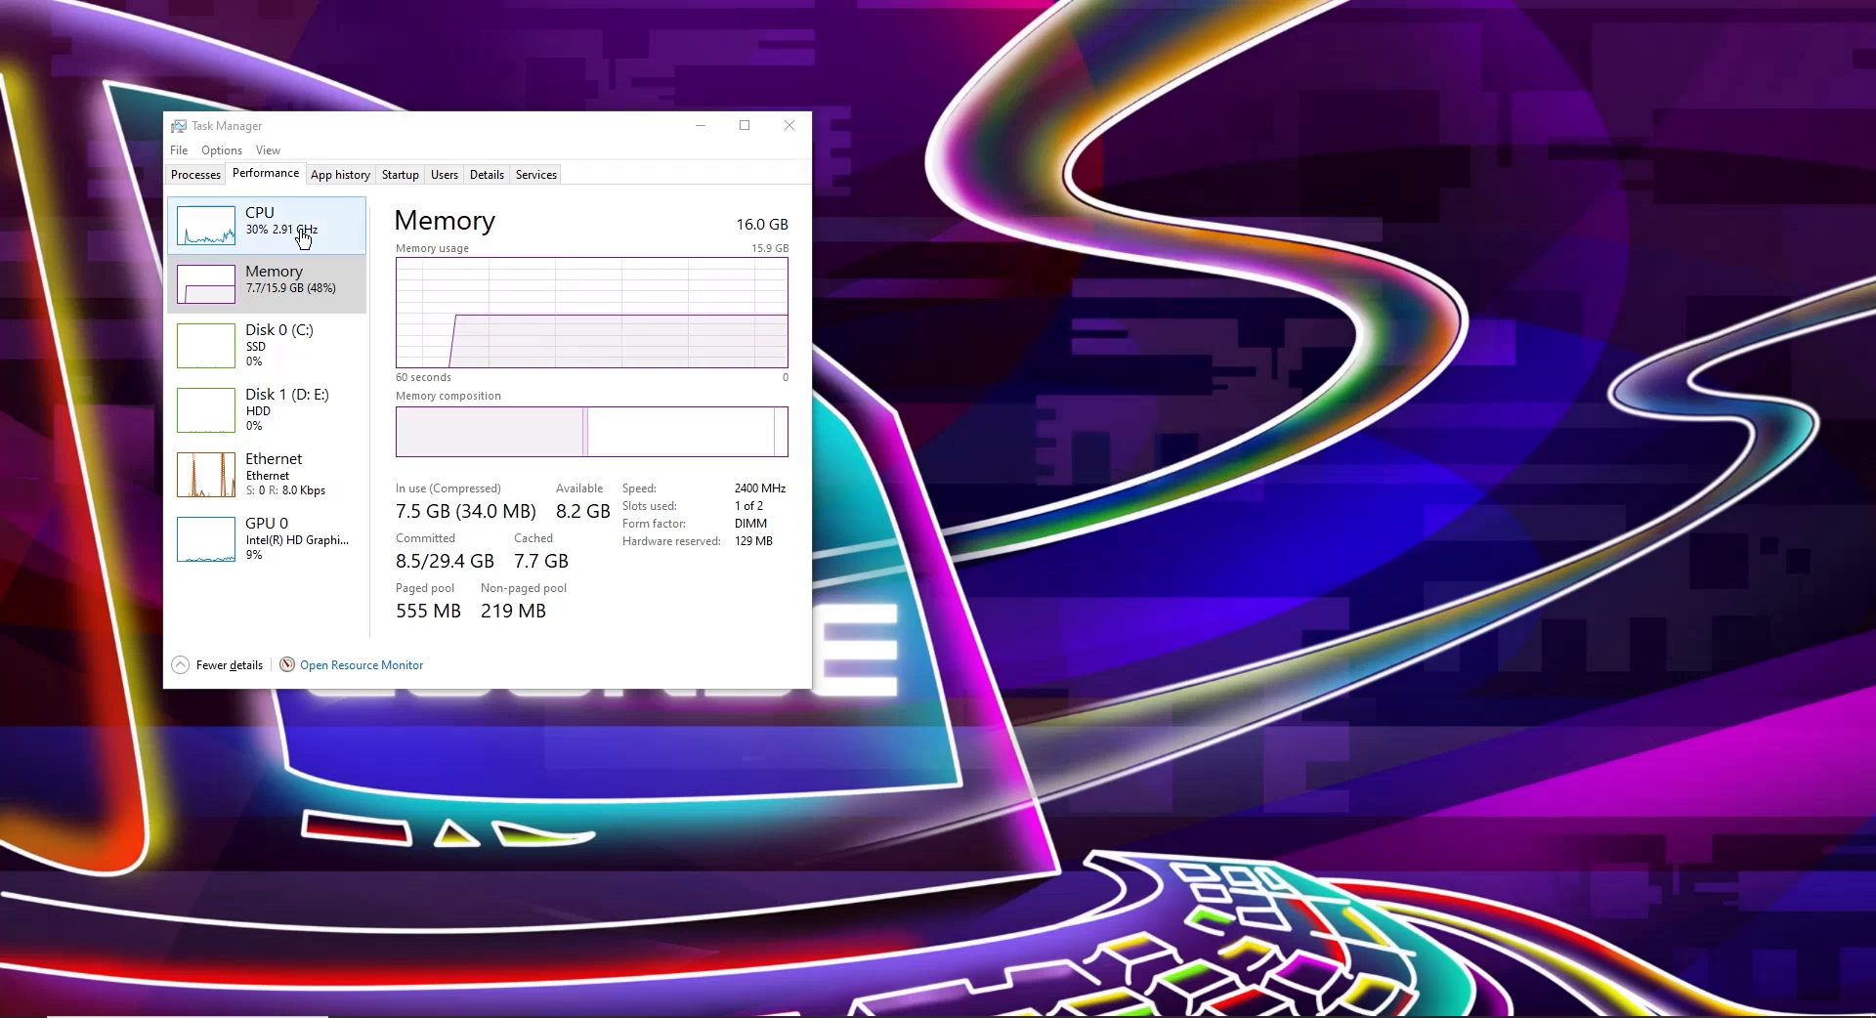
pyautogui.moveTo(264, 239)
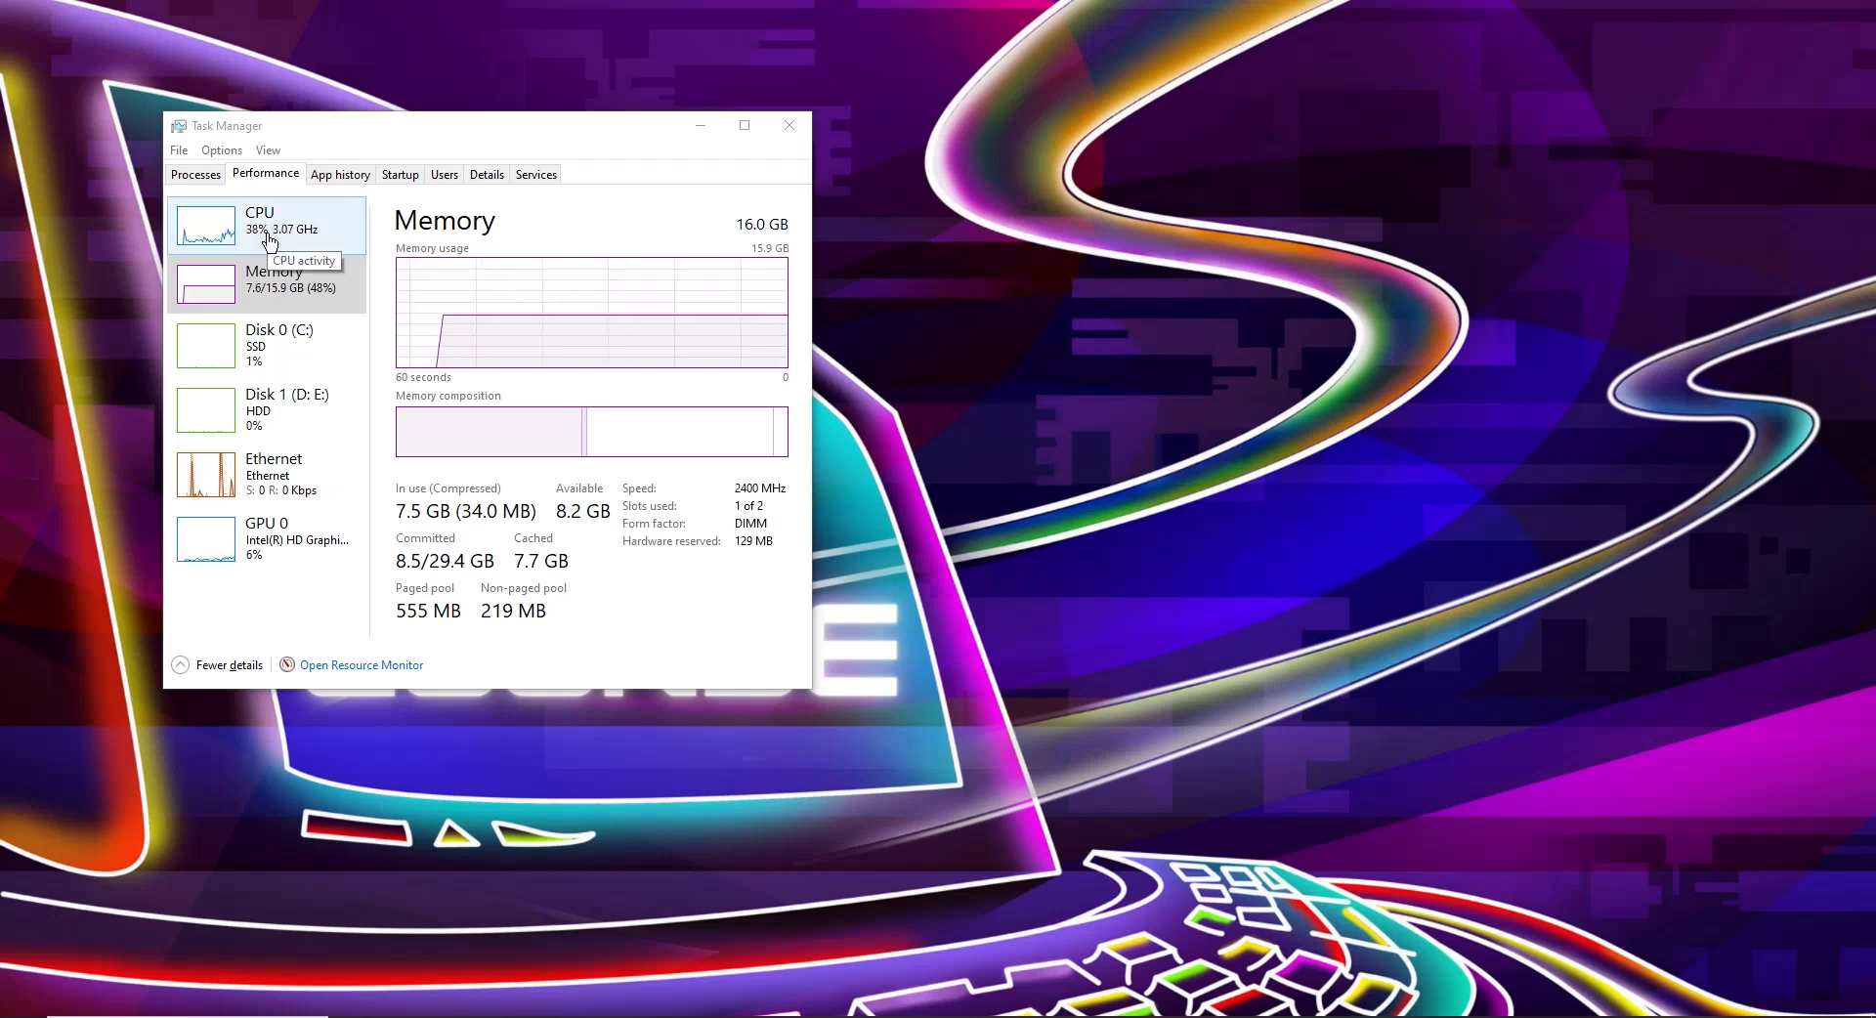
pyautogui.moveTo(1184, 281)
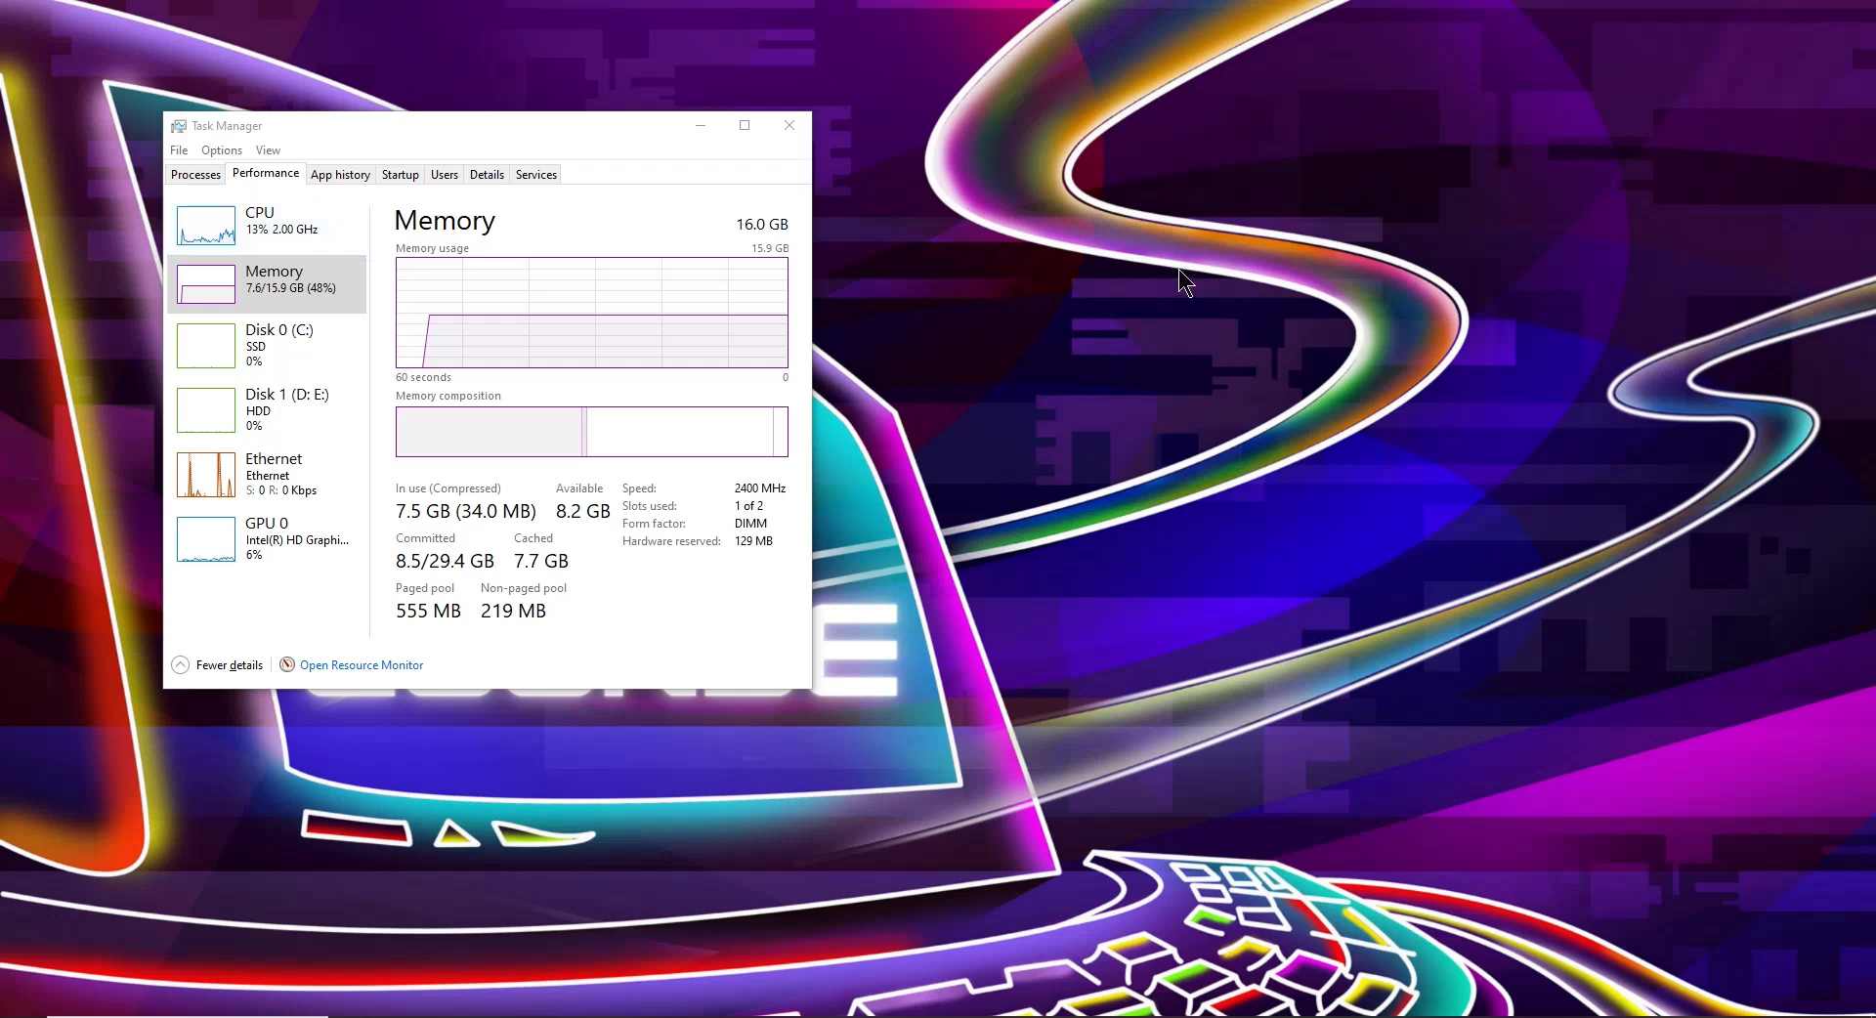
pyautogui.moveTo(811, 285)
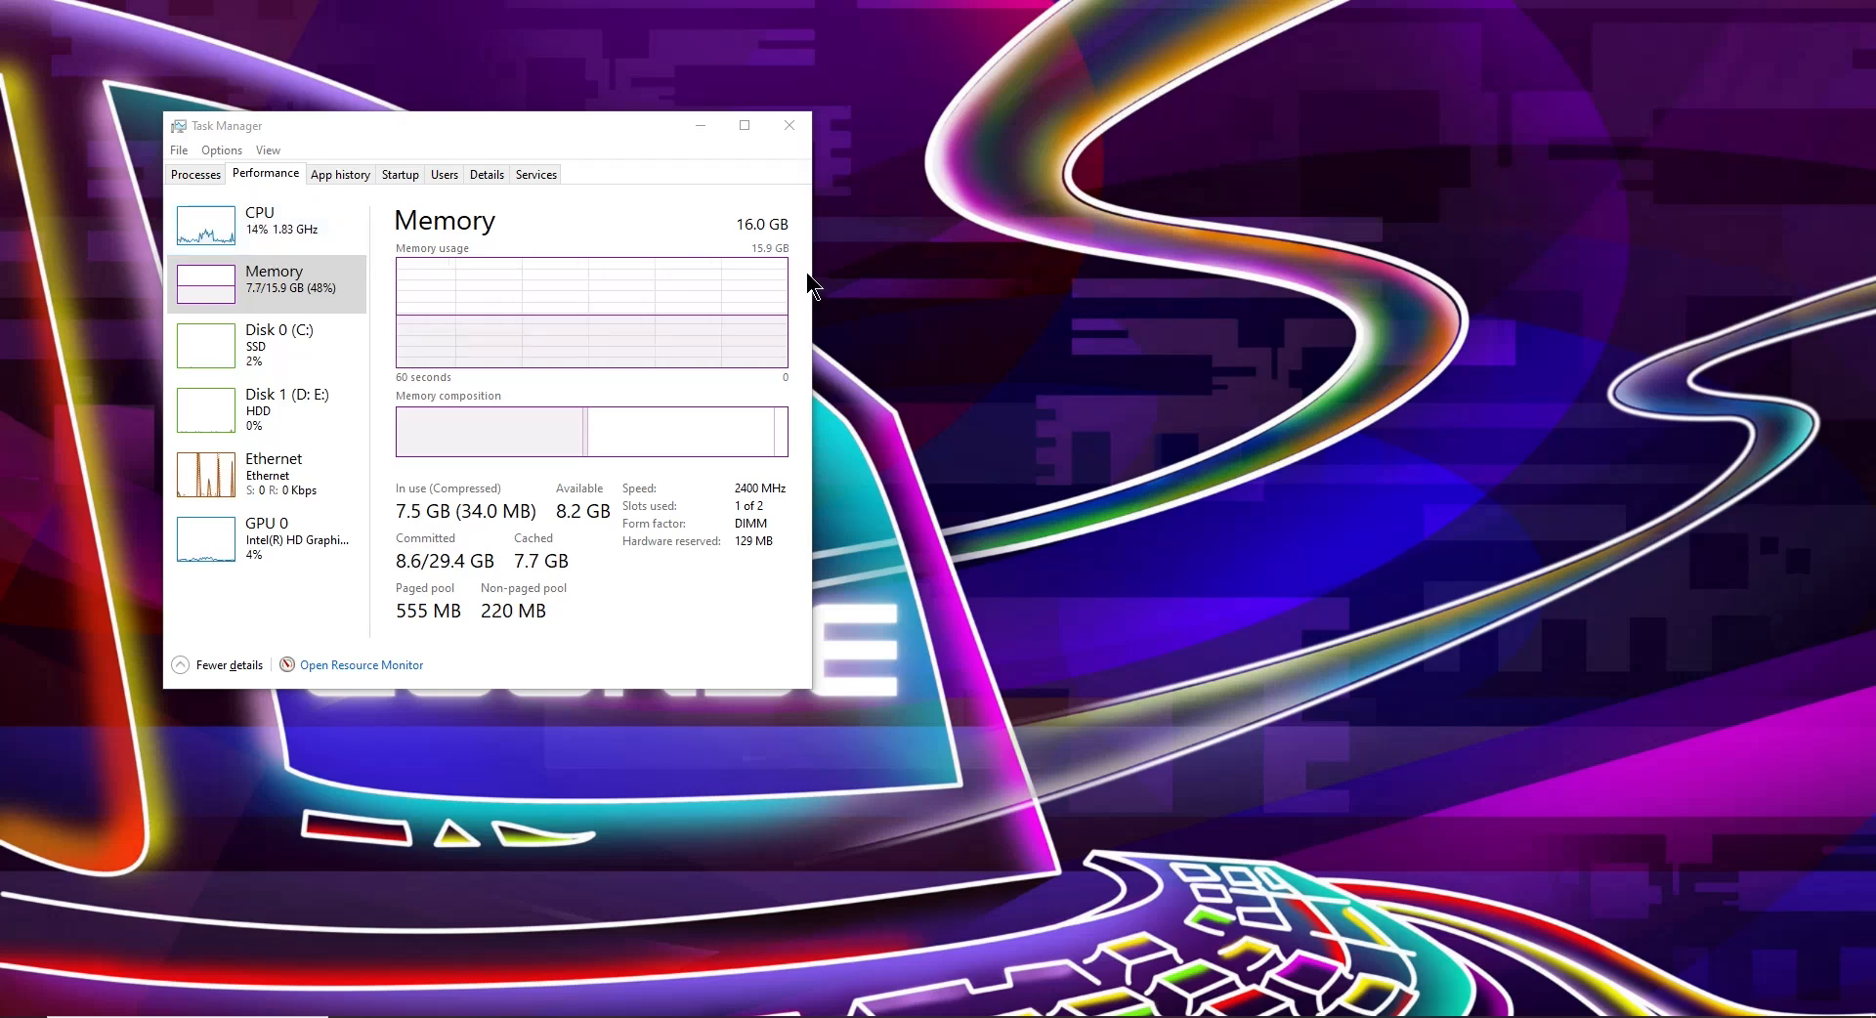
pyautogui.moveTo(1032, 356)
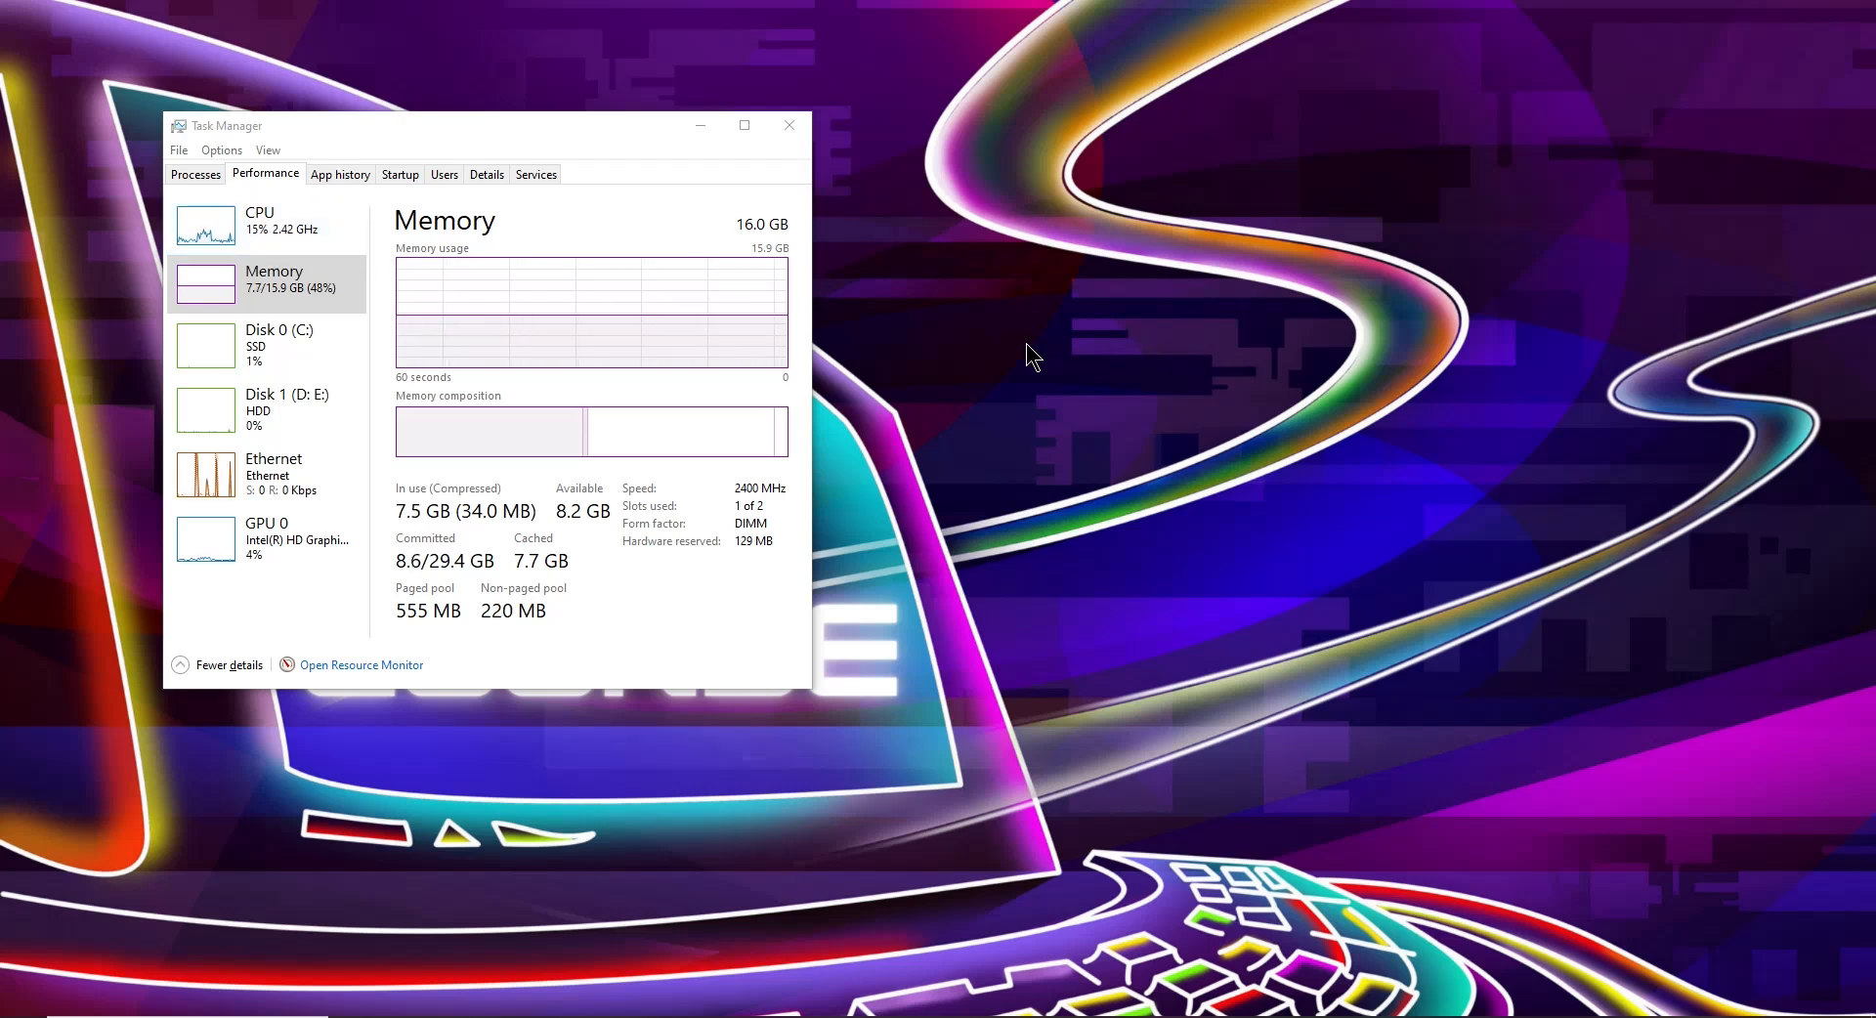
pyautogui.moveTo(843, 135)
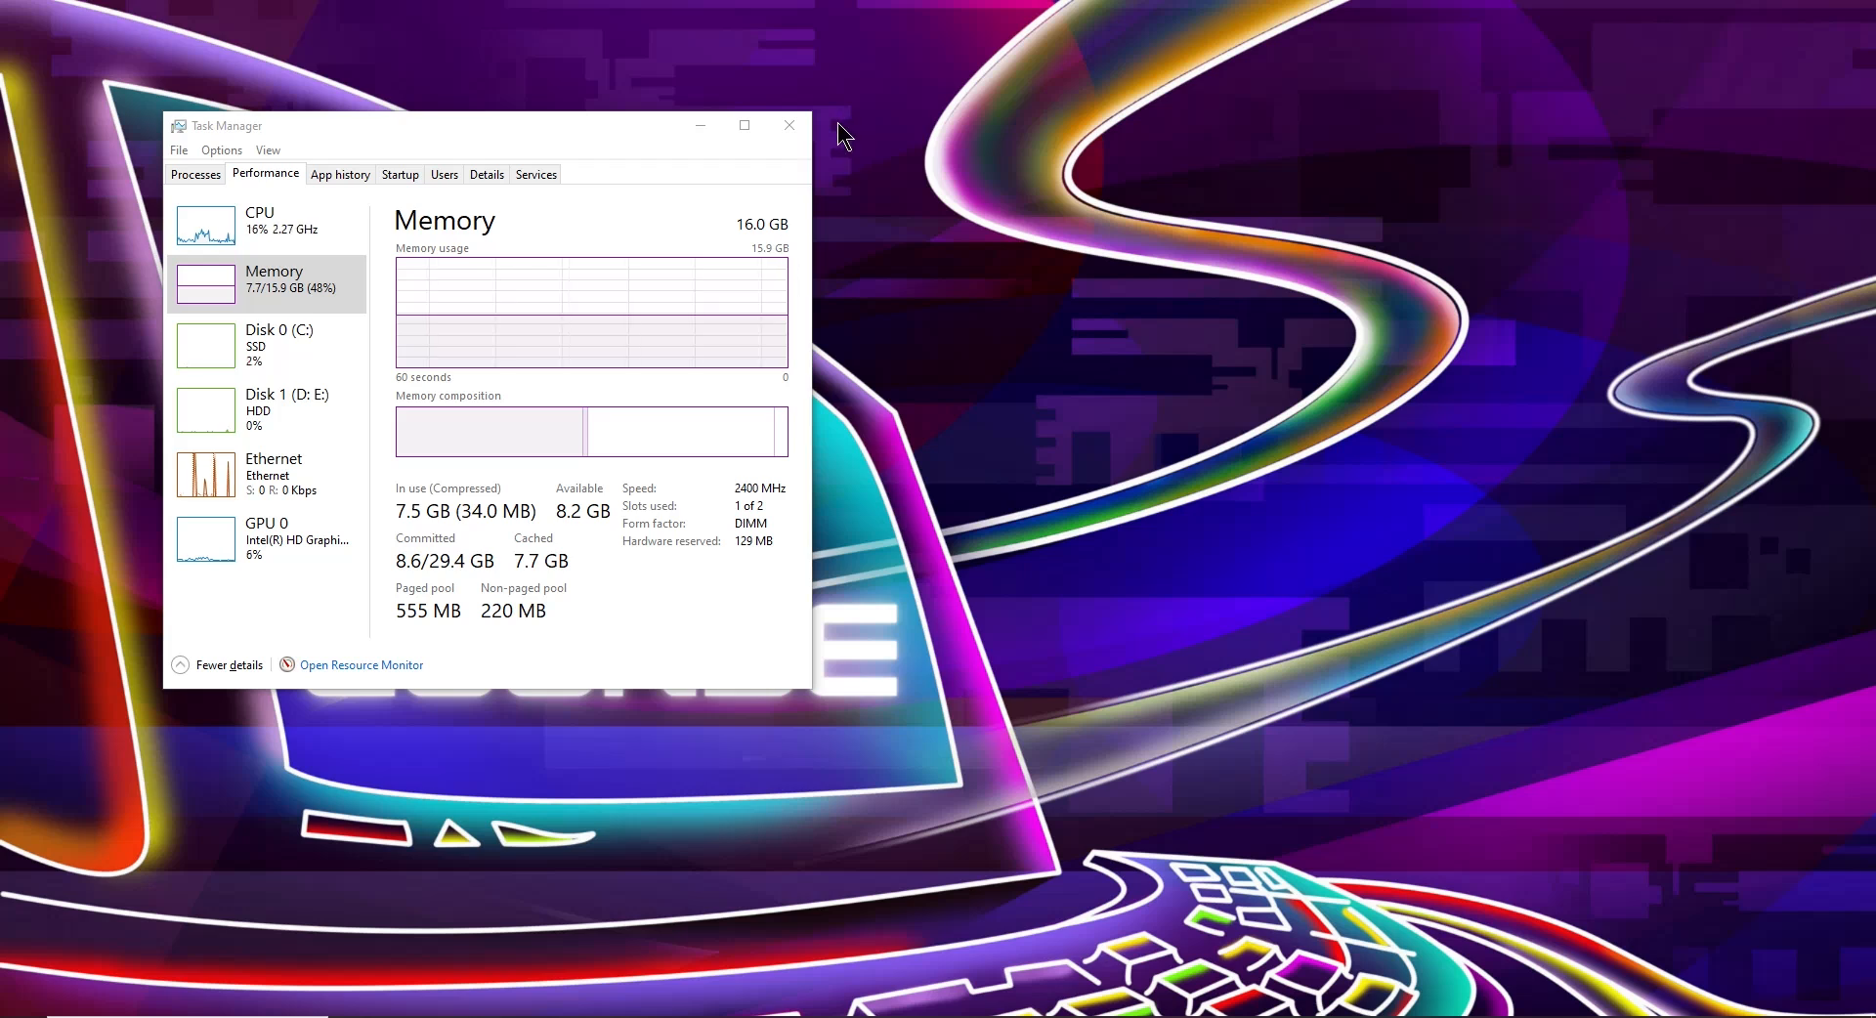